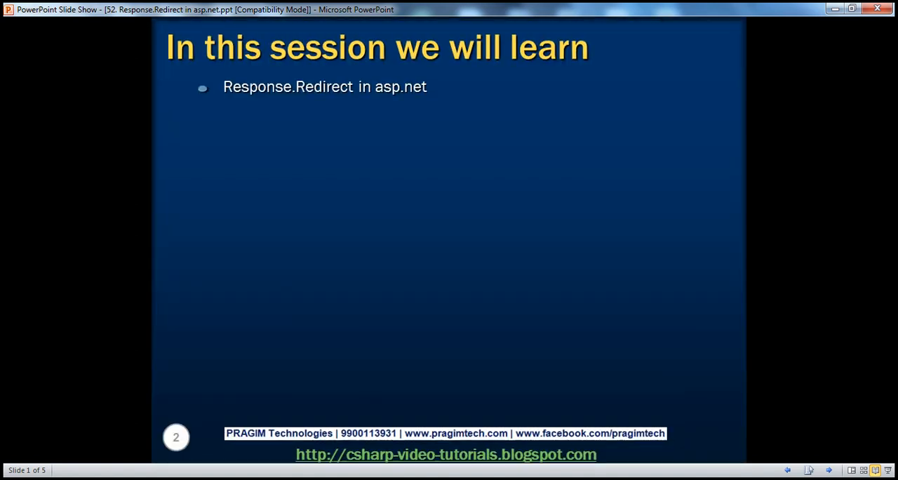
Advance the slide show past the session overview to slide 3, 'Response.Redirect'.
{"action": "key", "text": "Right"}
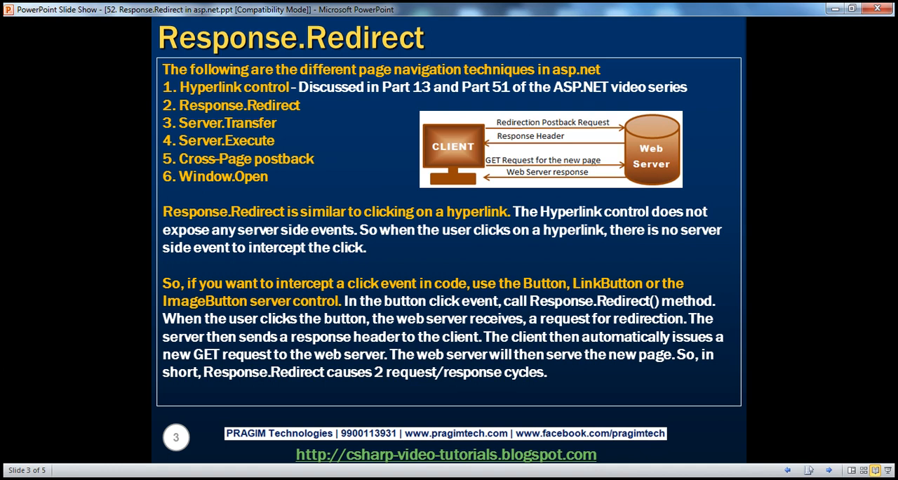
{"action": "mouse_move", "coordinate": [220, 181]}
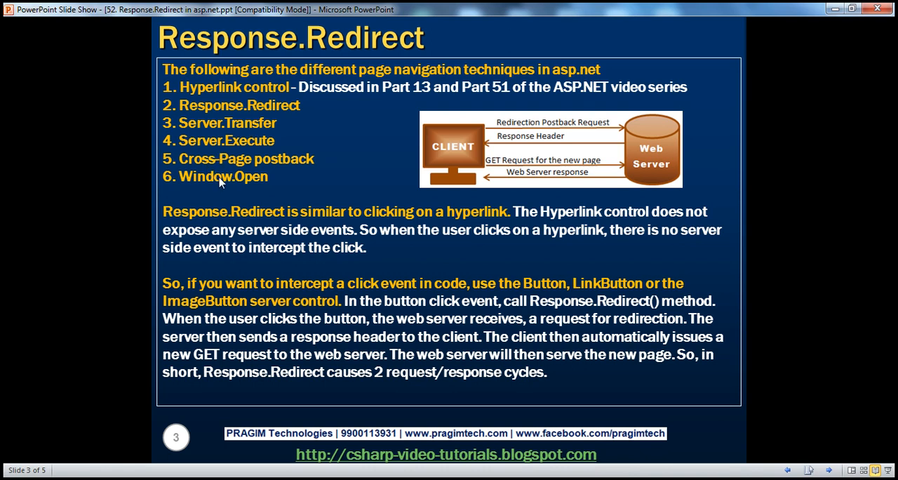
{"action": "mouse_move", "coordinate": [222, 125]}
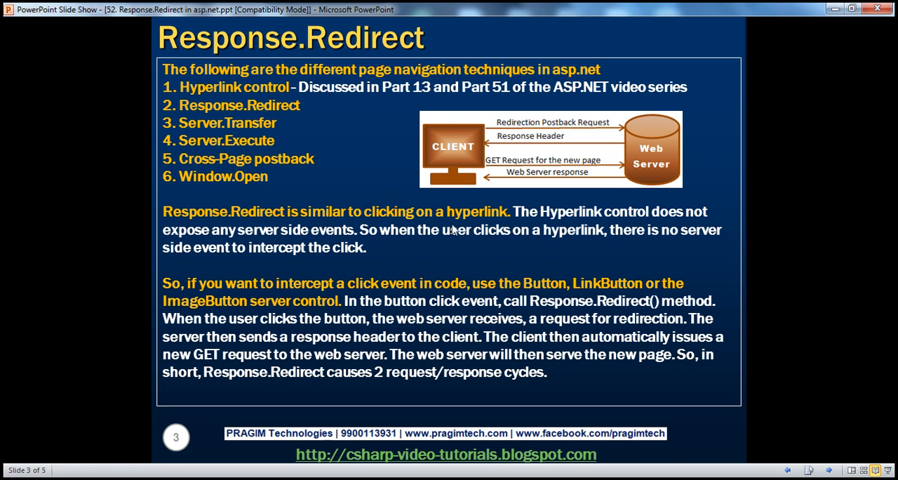
{"action": "mouse_move", "coordinate": [322, 247]}
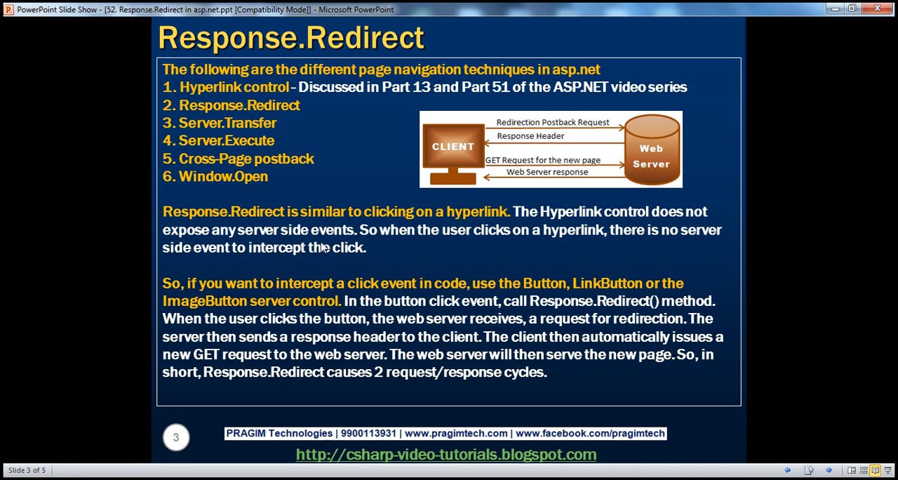
{"action": "mouse_move", "coordinate": [406, 255]}
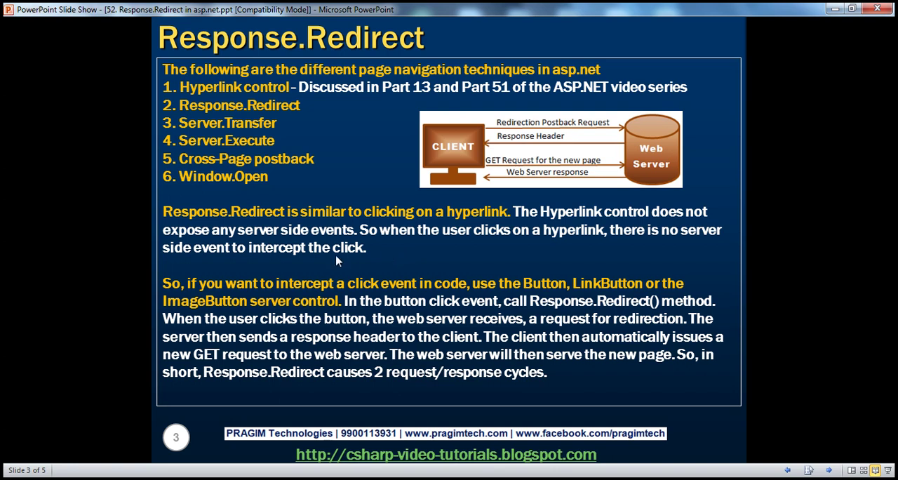
{"action": "mouse_move", "coordinate": [356, 272]}
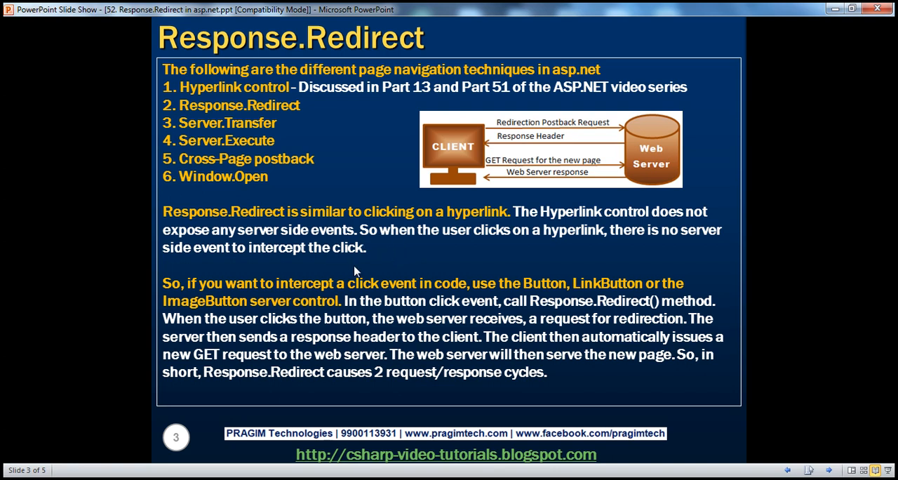
{"action": "mouse_move", "coordinate": [418, 286]}
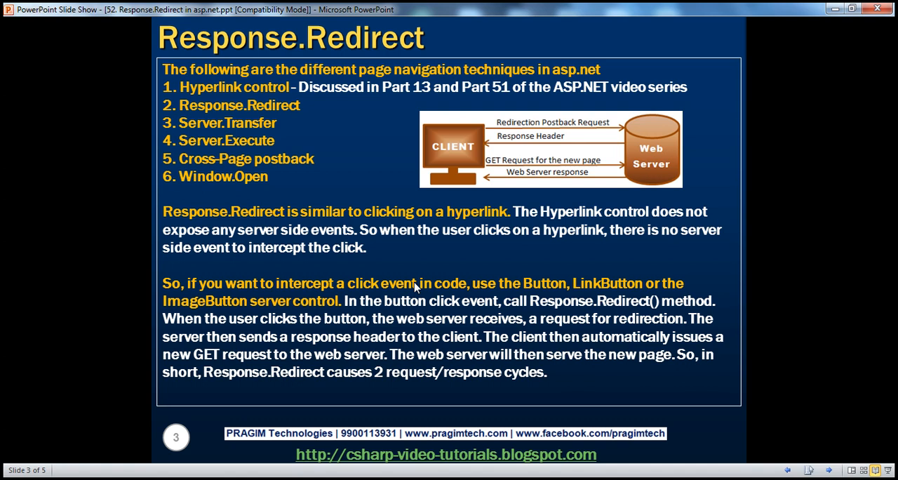
{"action": "mouse_move", "coordinate": [329, 188]}
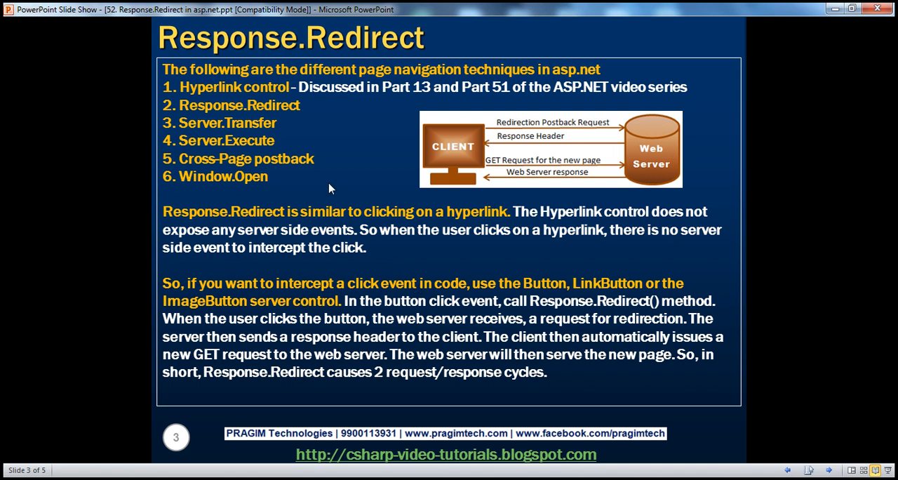
{"action": "mouse_move", "coordinate": [263, 113]}
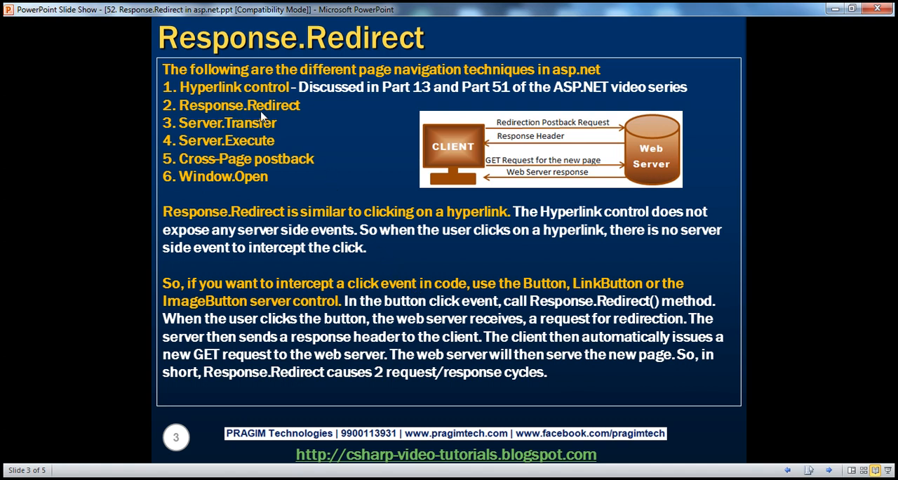
{"action": "mouse_move", "coordinate": [256, 123]}
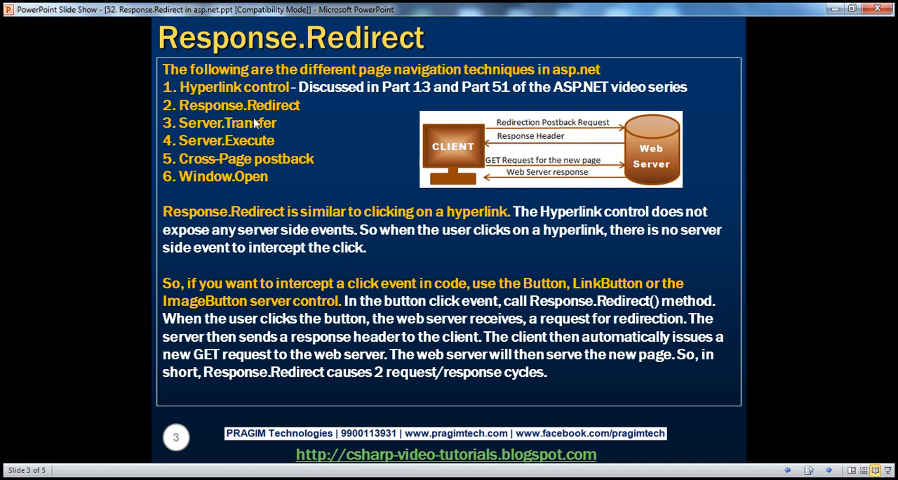
{"action": "mouse_move", "coordinate": [301, 118]}
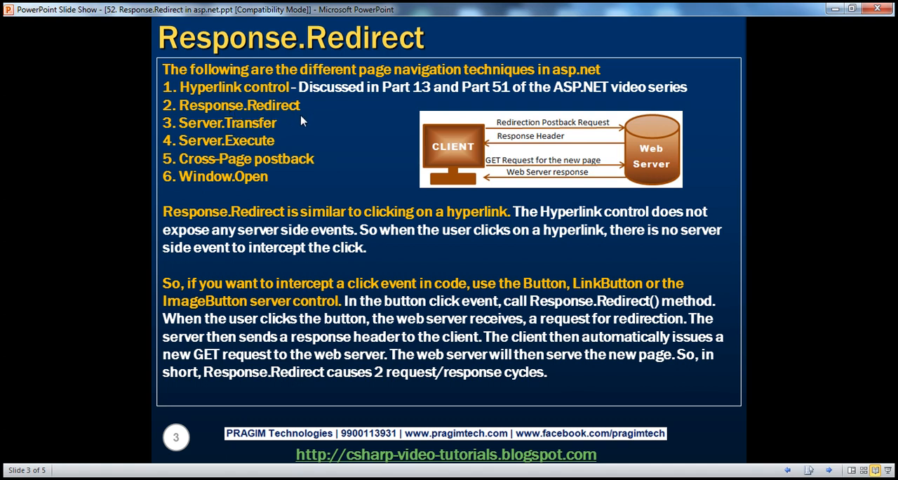
{"action": "mouse_move", "coordinate": [133, 465]}
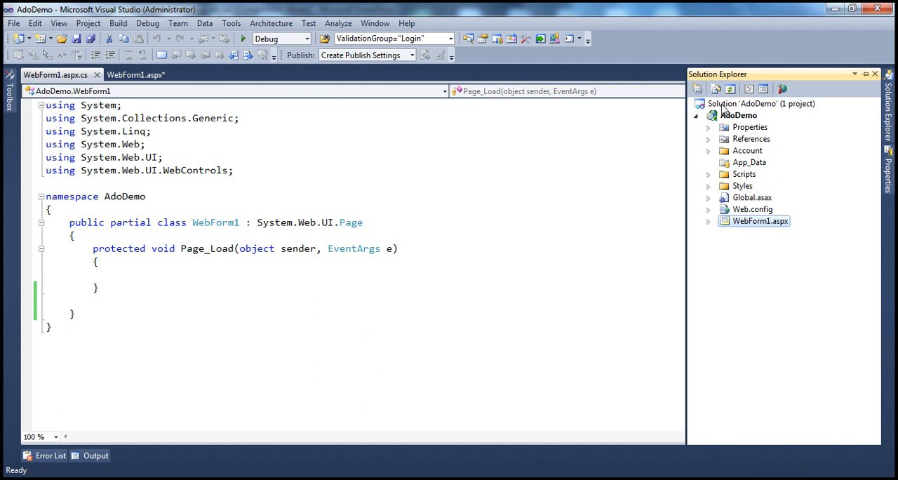
Add a WebForm2 page to the AdoDemo project and drop a Button onto WebForm1's div.
{"action": "right_click", "coordinate": [739, 115]}
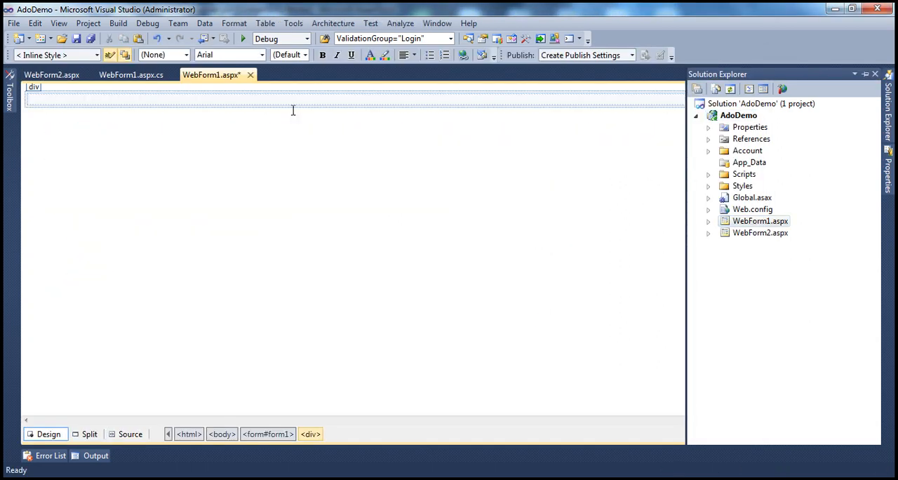
{"action": "left_click", "coordinate": [8, 98]}
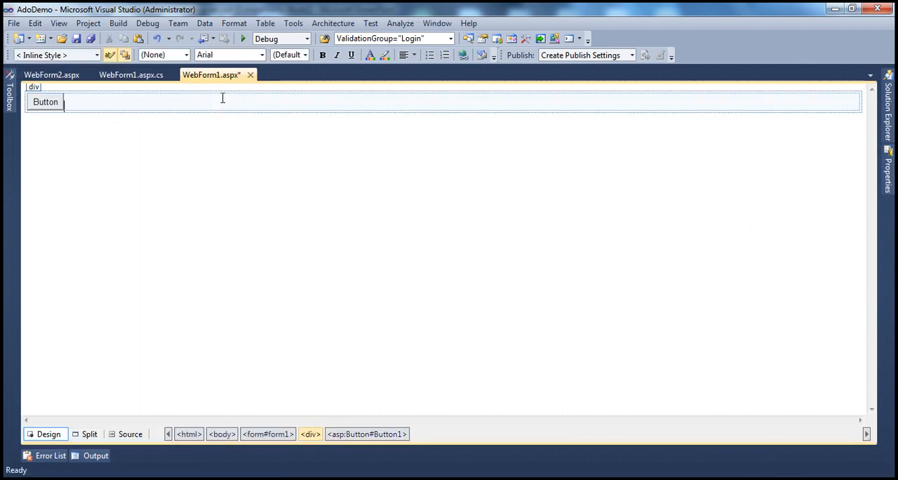
Add Response.Redirect("~/WebForm2.aspx"); to the Button1_Click handler and save WebForm1.aspx.cs.
{"action": "double_click", "coordinate": [44, 104]}
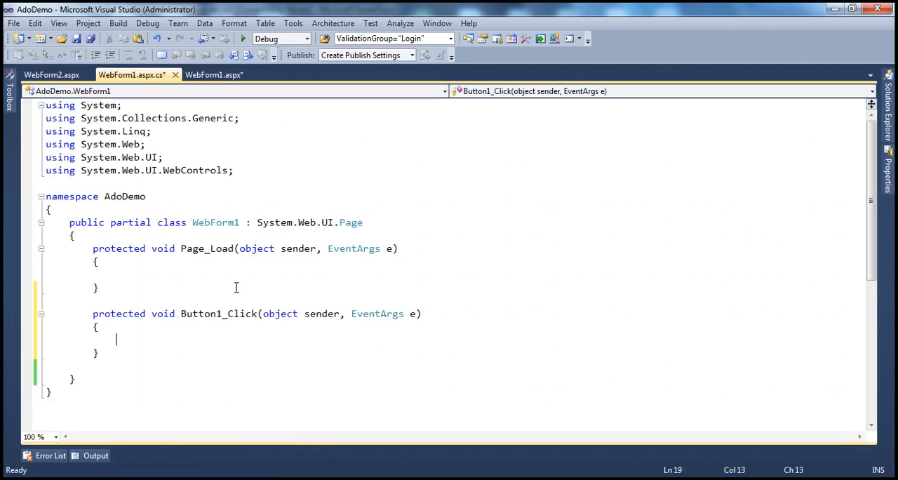
{"action": "type", "text": "Rs"}
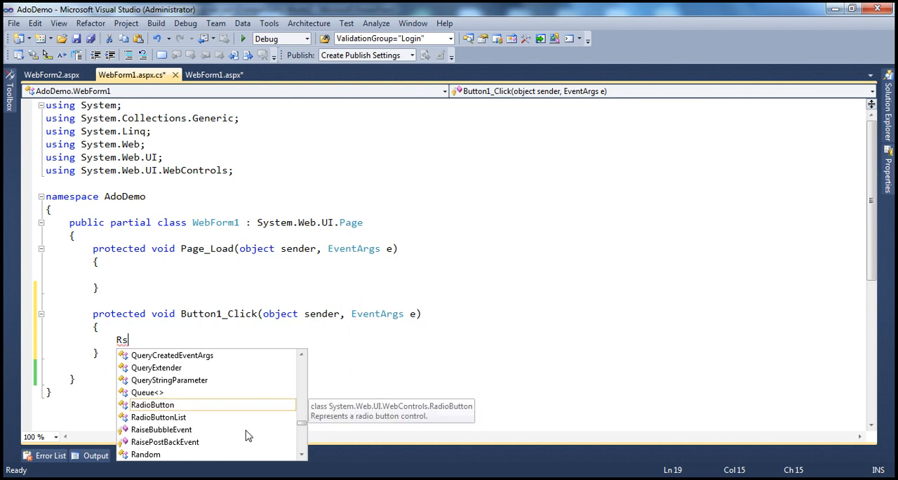
{"action": "type", "text": "Response.r"}
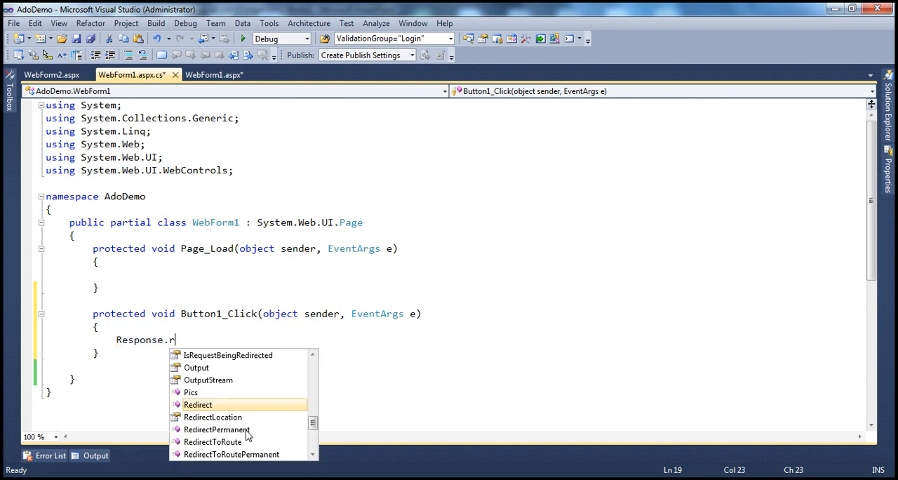
{"action": "type", "text": "edirect("}
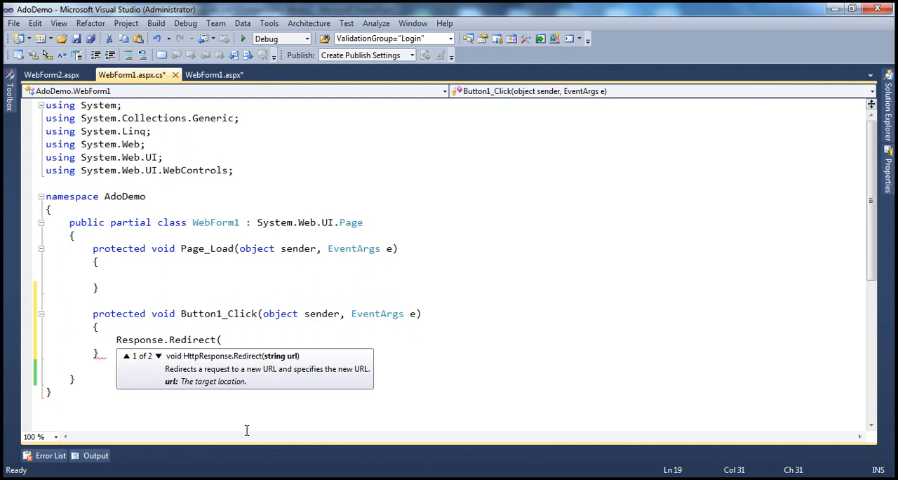
{"action": "type", "text": "\""}
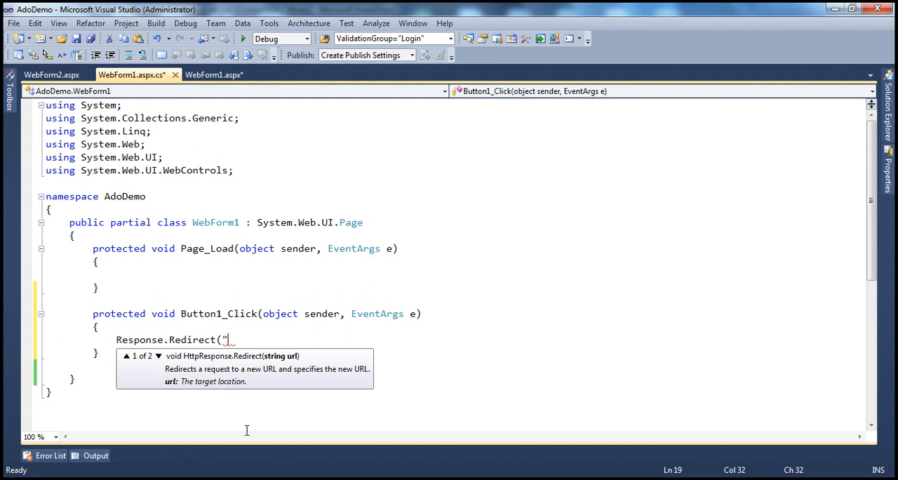
{"action": "type", "text": "~"}
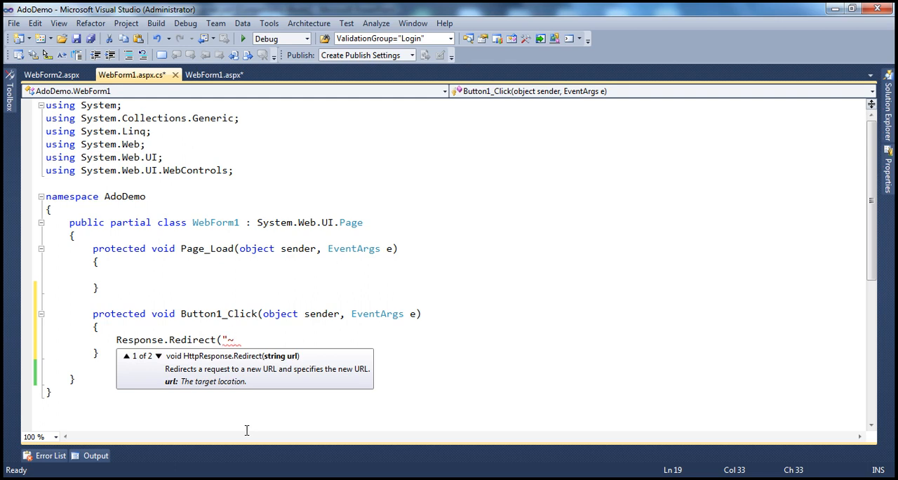
{"action": "type", "text": "/W"}
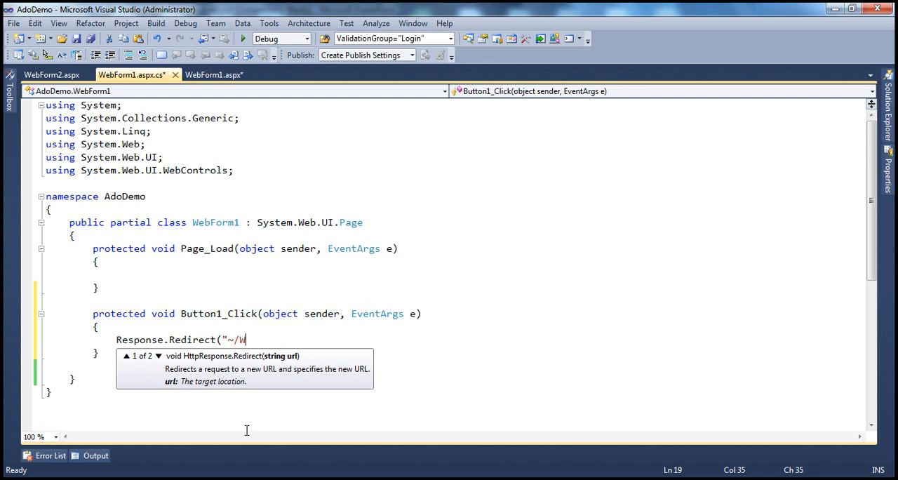
{"action": "type", "text": "ebForm"}
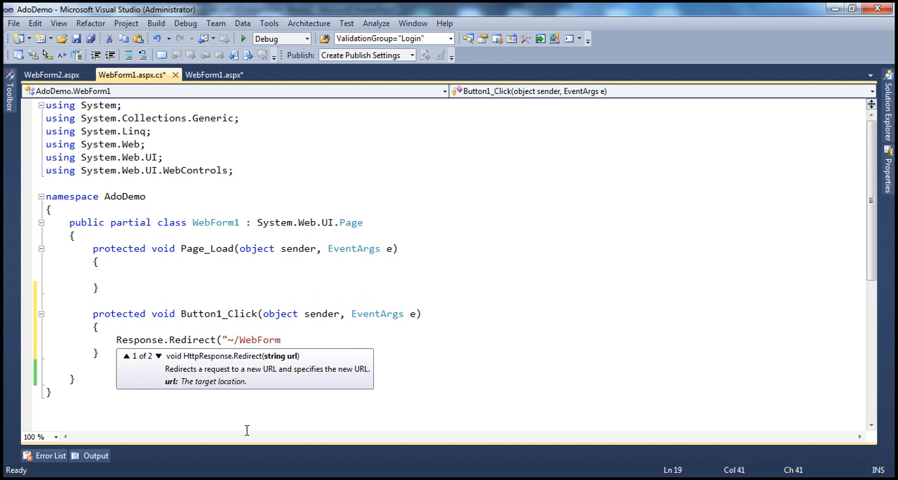
{"action": "type", "text": "2.a"}
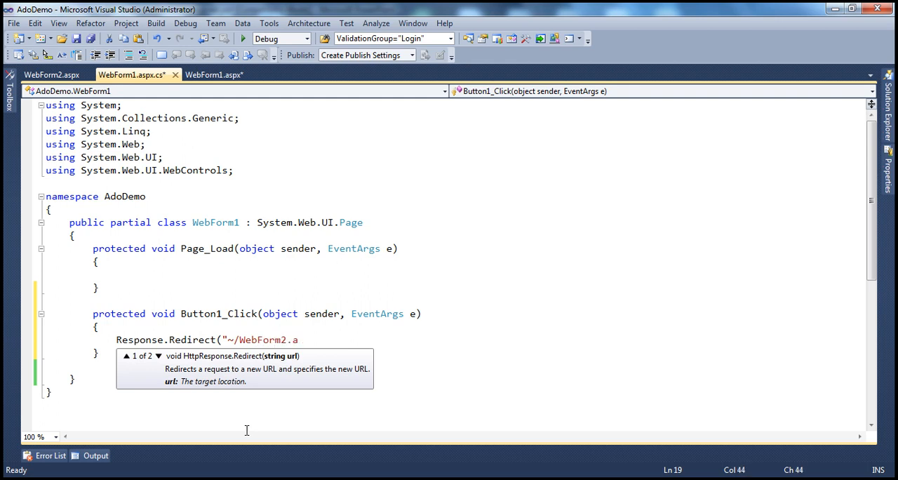
{"action": "type", "text": "spx"}
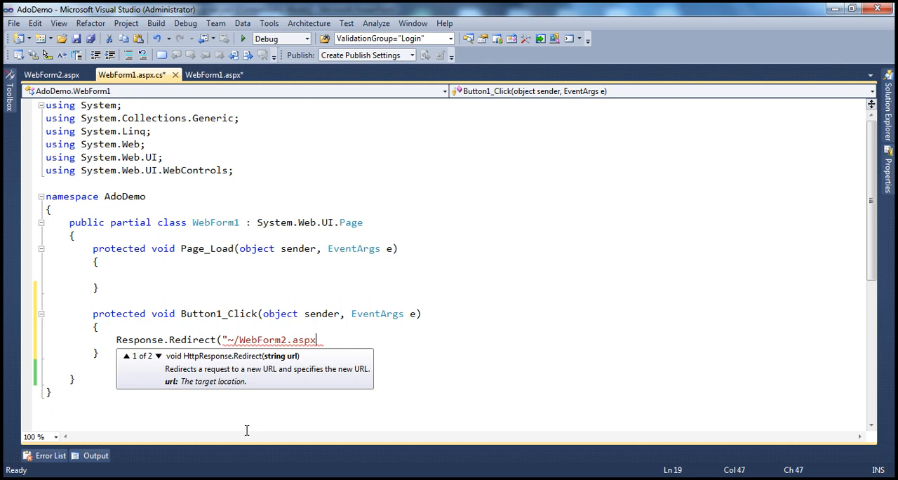
{"action": "type", "text": "\");"}
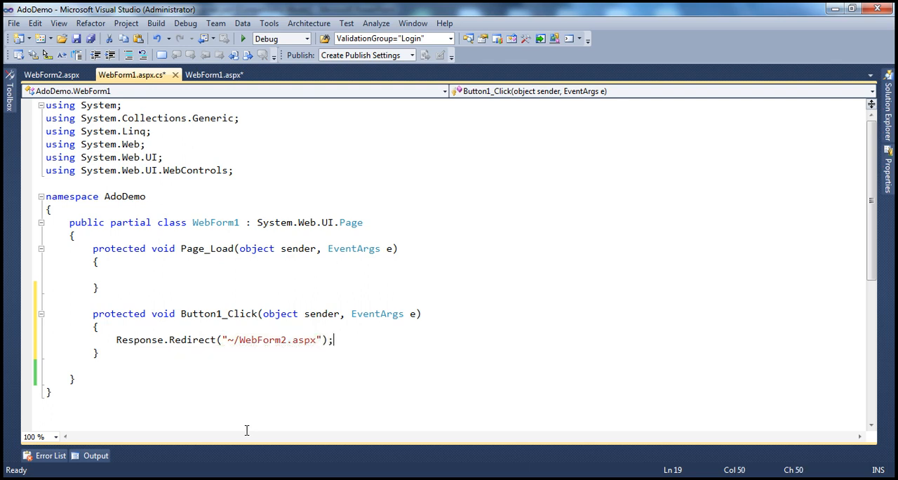
{"action": "key", "text": "ctrl+s"}
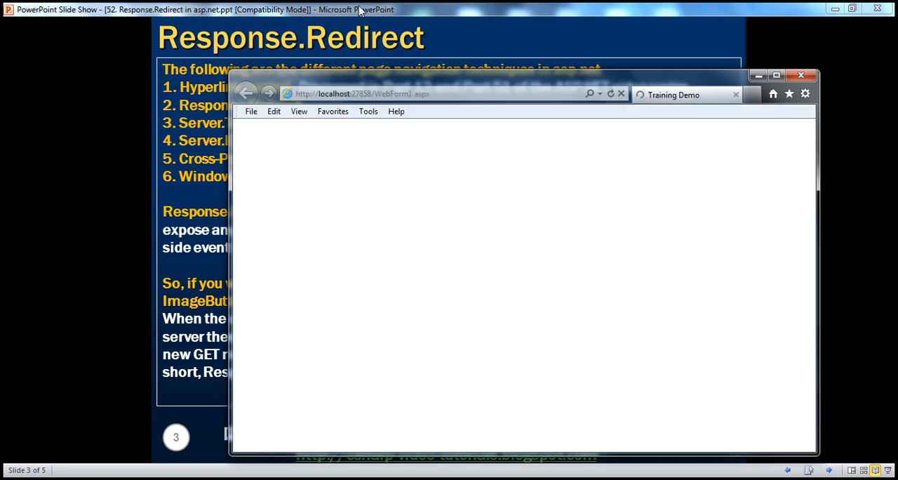
Bring back the Response.Redirect slide explaining its two request/response cycles.
{"action": "left_click", "coordinate": [800, 72]}
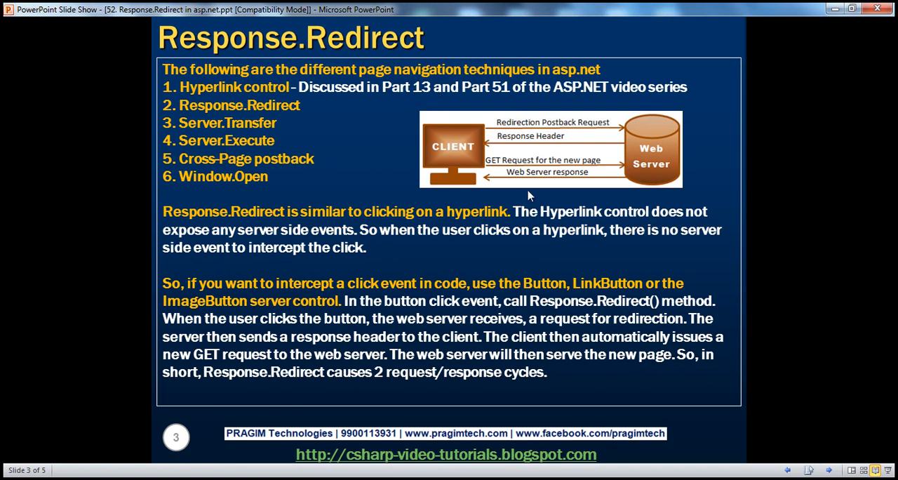
{"action": "mouse_move", "coordinate": [558, 146]}
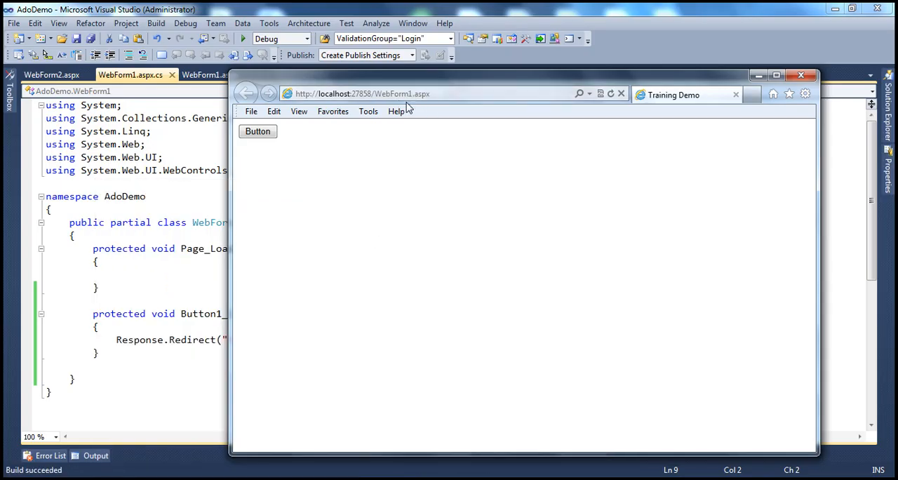
{"action": "mouse_move", "coordinate": [414, 97]}
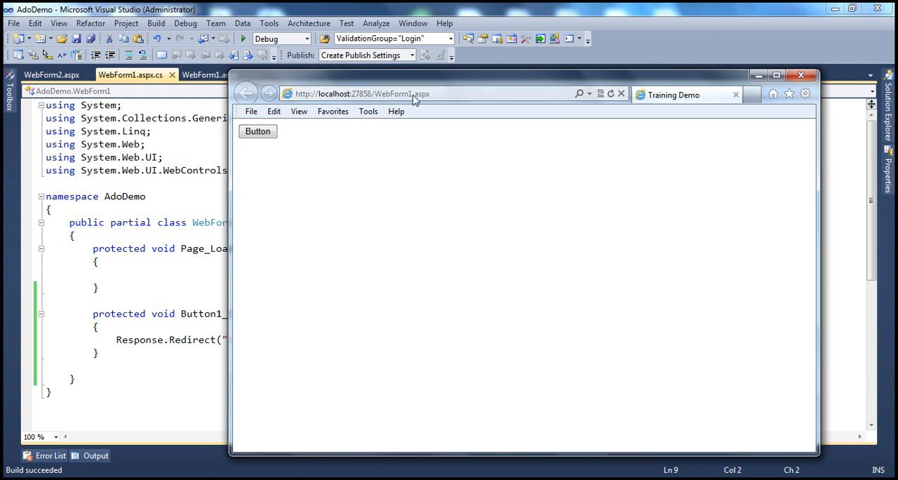
{"action": "mouse_move", "coordinate": [266, 136]}
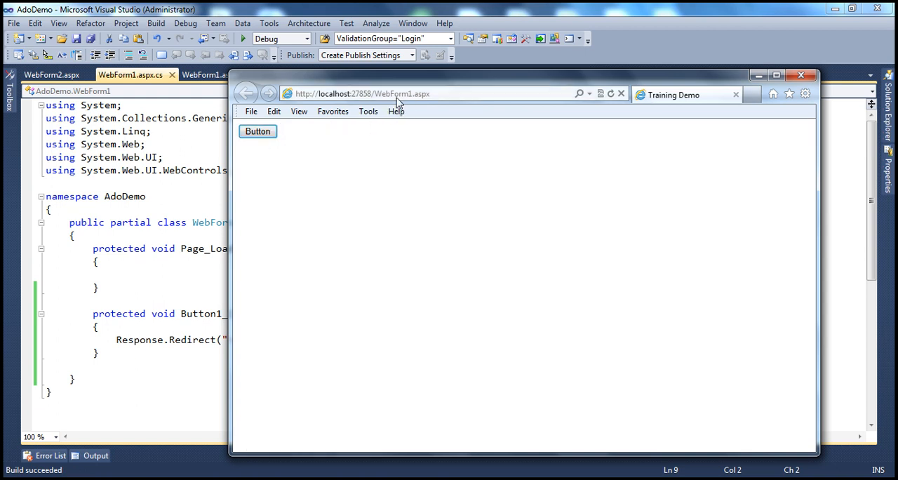
{"action": "mouse_move", "coordinate": [351, 153]}
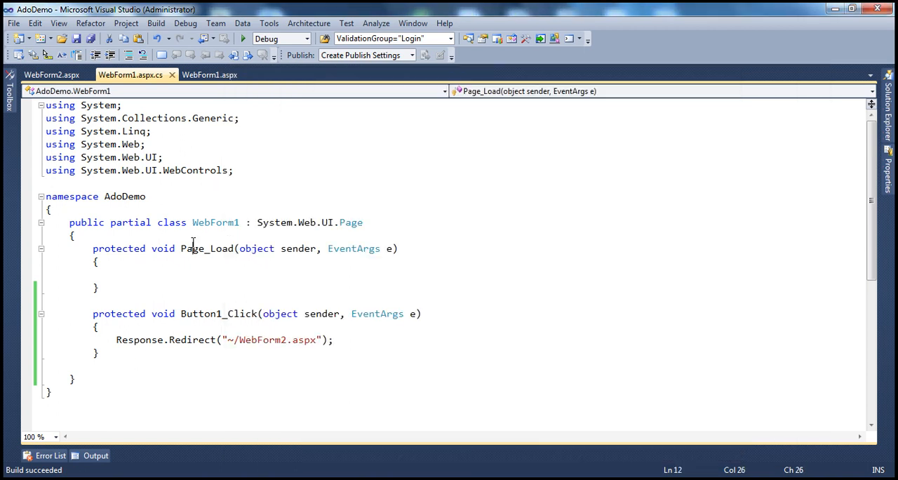
{"action": "mouse_move", "coordinate": [140, 340]}
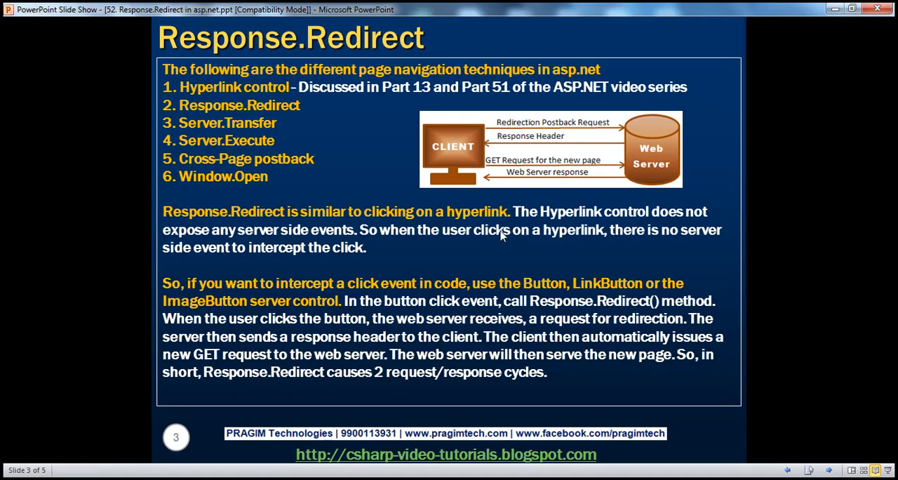
{"action": "mouse_move", "coordinate": [588, 137]}
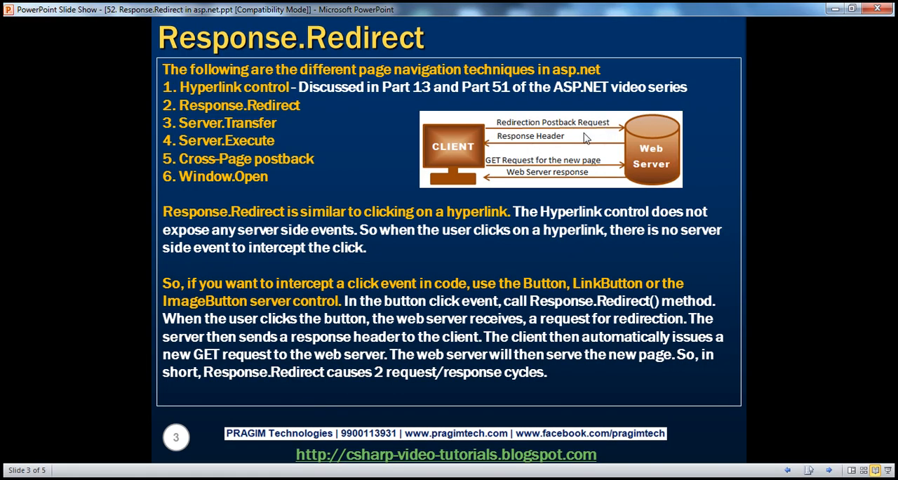
{"action": "mouse_move", "coordinate": [472, 144]}
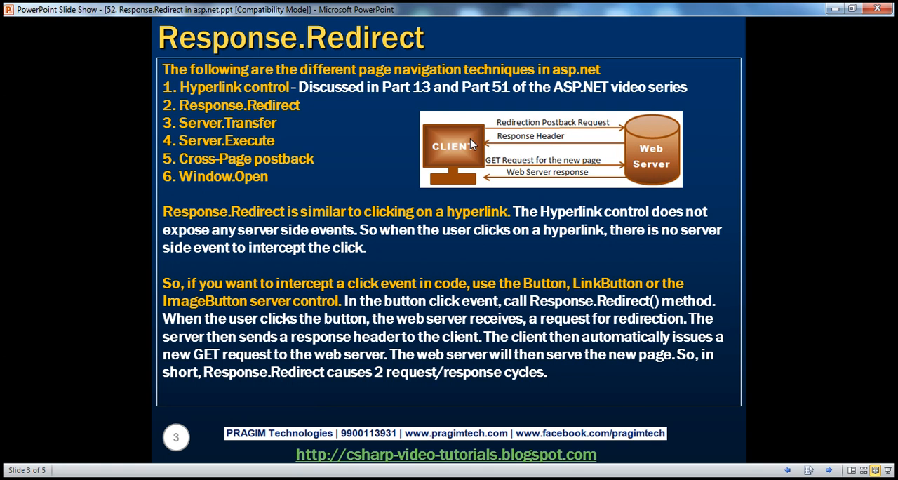
{"action": "mouse_move", "coordinate": [474, 122]}
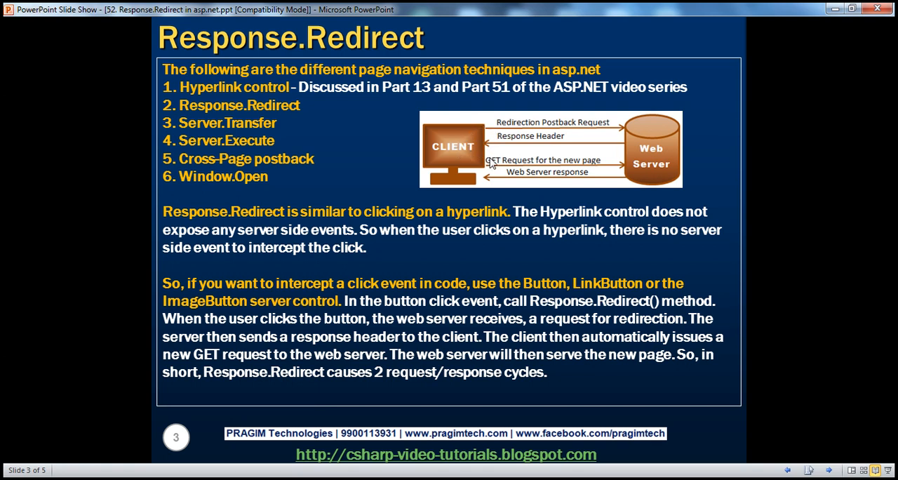
{"action": "mouse_move", "coordinate": [612, 168]}
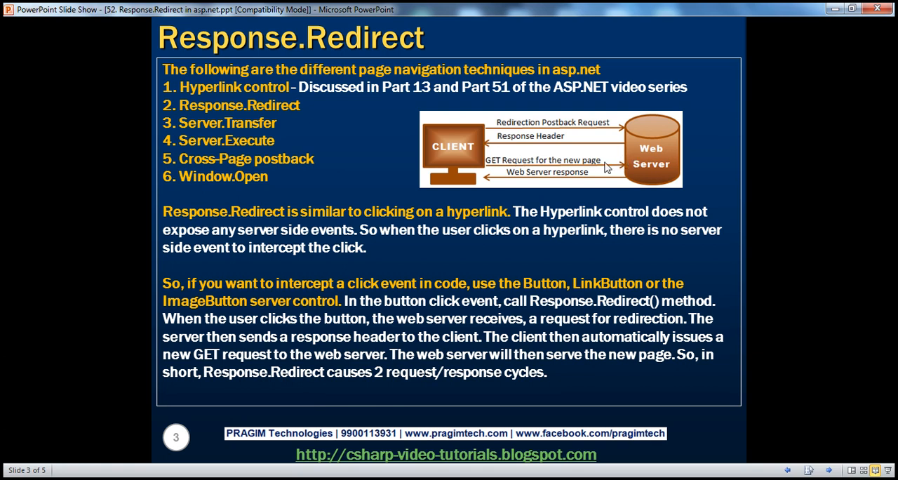
{"action": "mouse_move", "coordinate": [630, 160]}
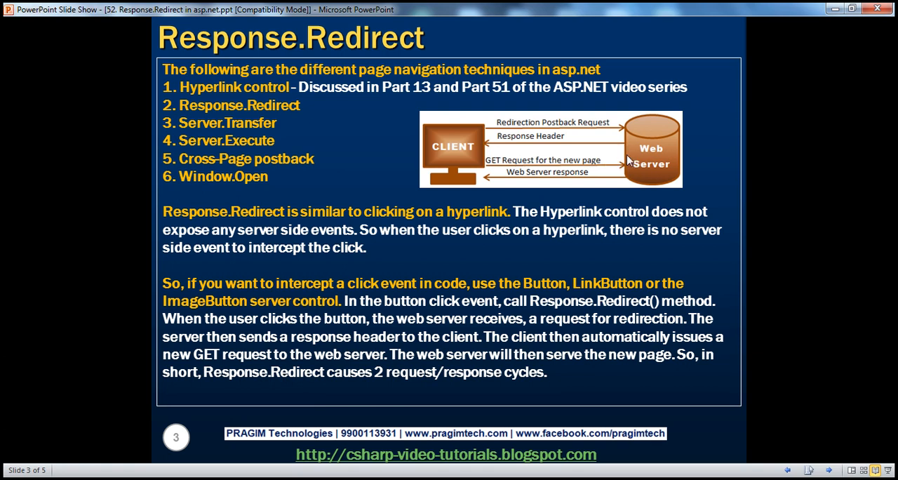
{"action": "mouse_move", "coordinate": [647, 176]}
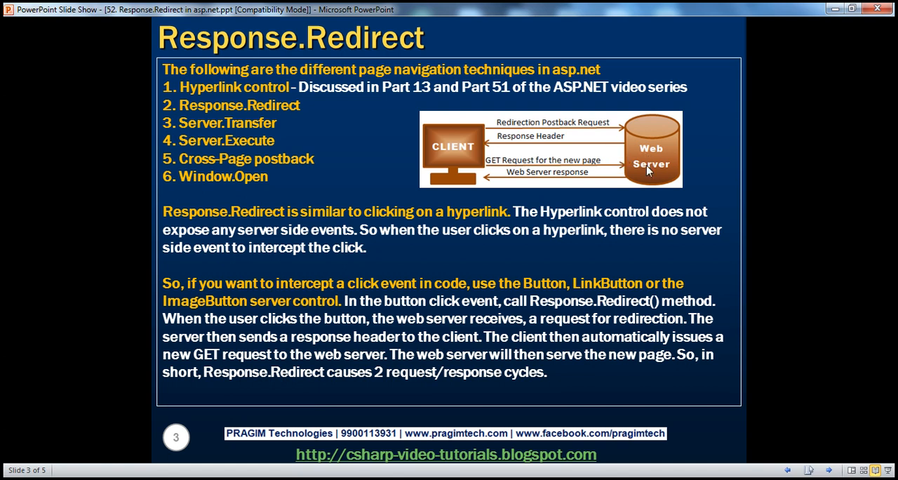
{"action": "mouse_move", "coordinate": [472, 160]}
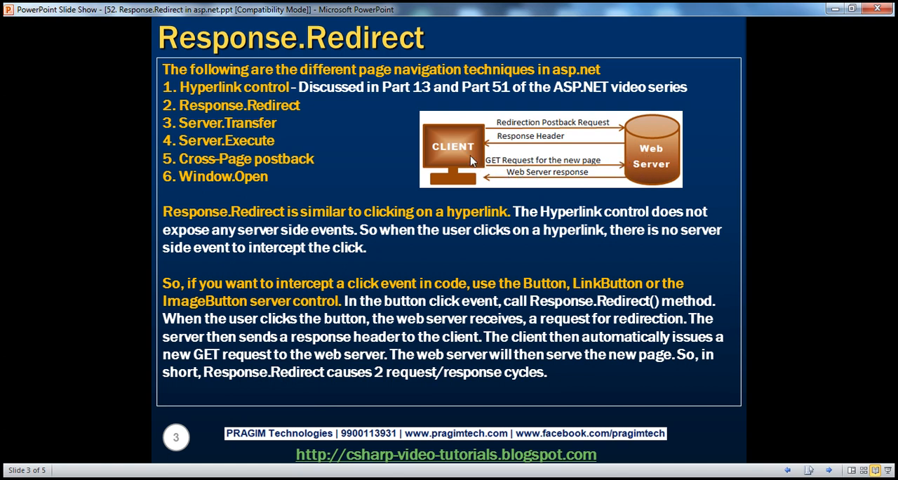
{"action": "mouse_move", "coordinate": [480, 142]}
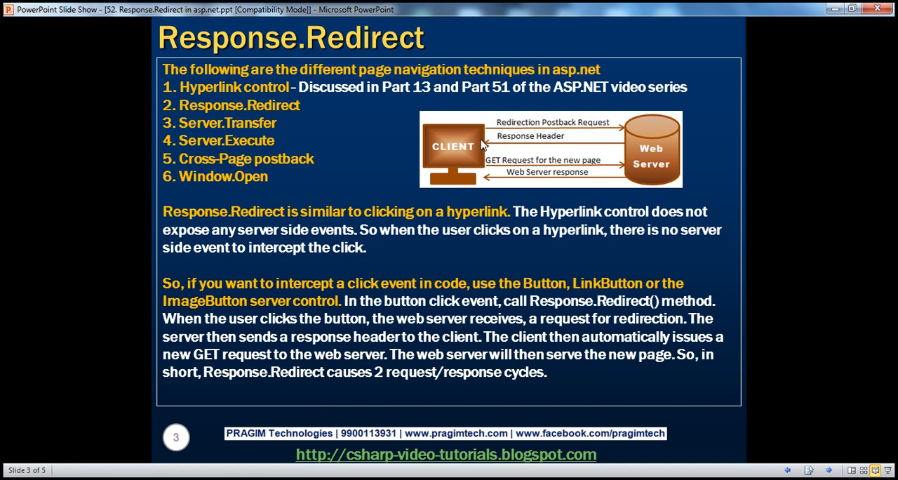
{"action": "mouse_move", "coordinate": [522, 138]}
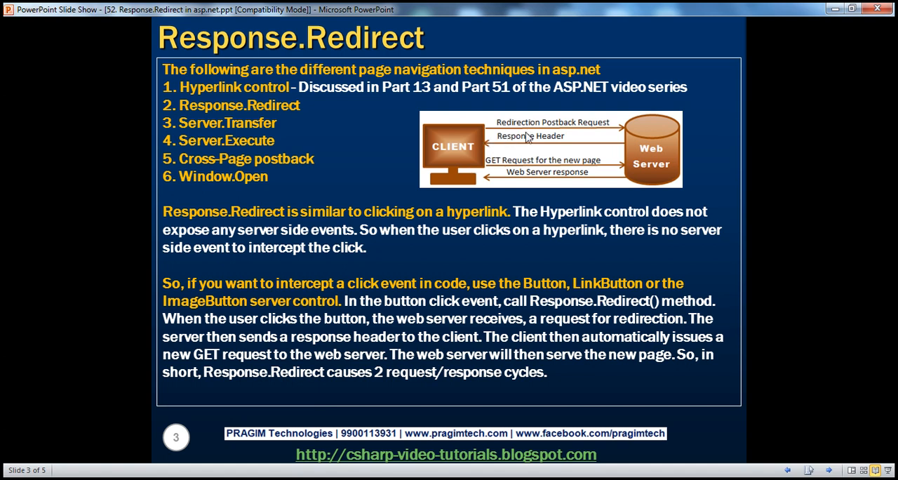
{"action": "mouse_move", "coordinate": [301, 389]}
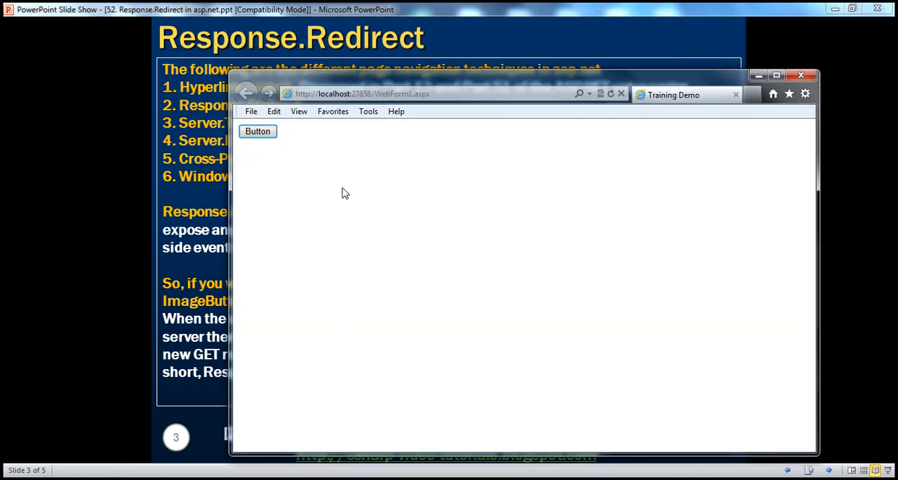
Press WebForm1's Button to reach WebForm2.aspx, then bring the Response.Redirect slide forward.
{"action": "left_click", "coordinate": [362, 93]}
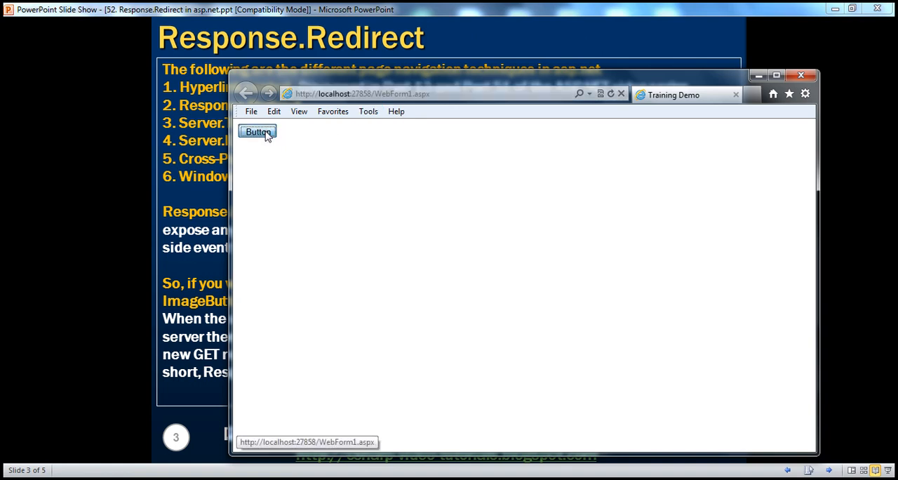
{"action": "left_click", "coordinate": [258, 132]}
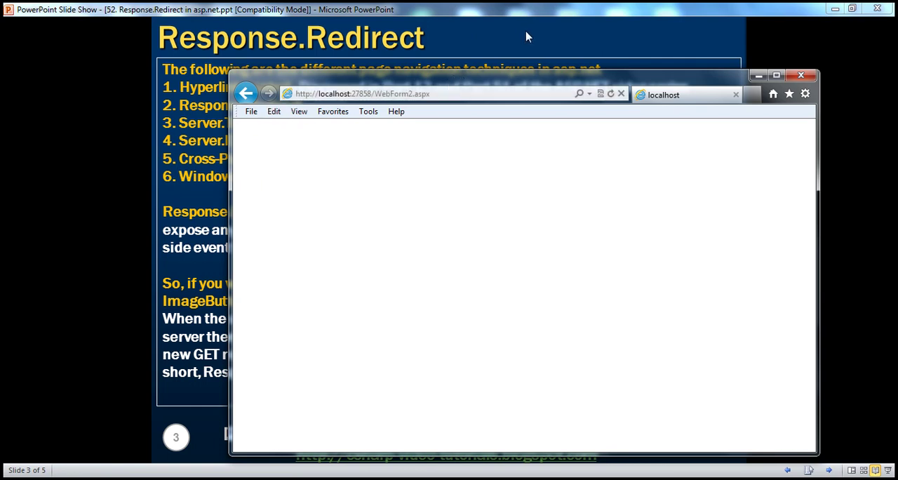
{"action": "mouse_move", "coordinate": [387, 93]}
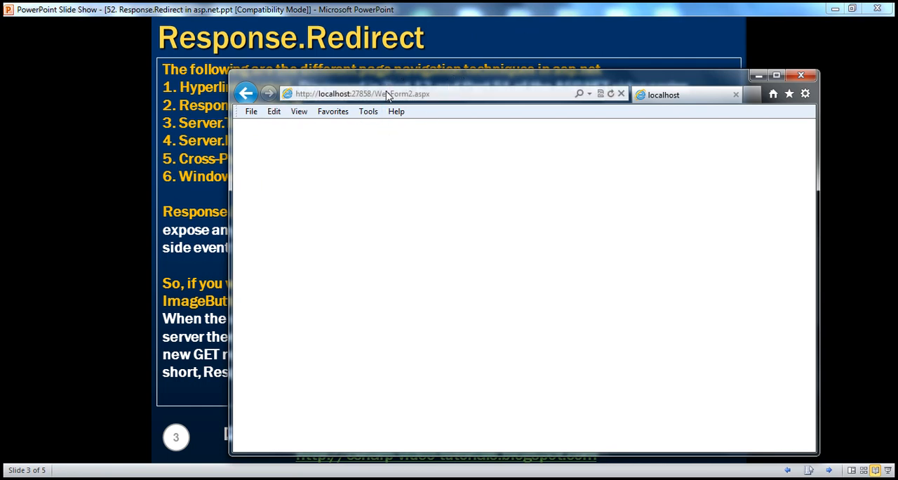
{"action": "mouse_move", "coordinate": [414, 95]}
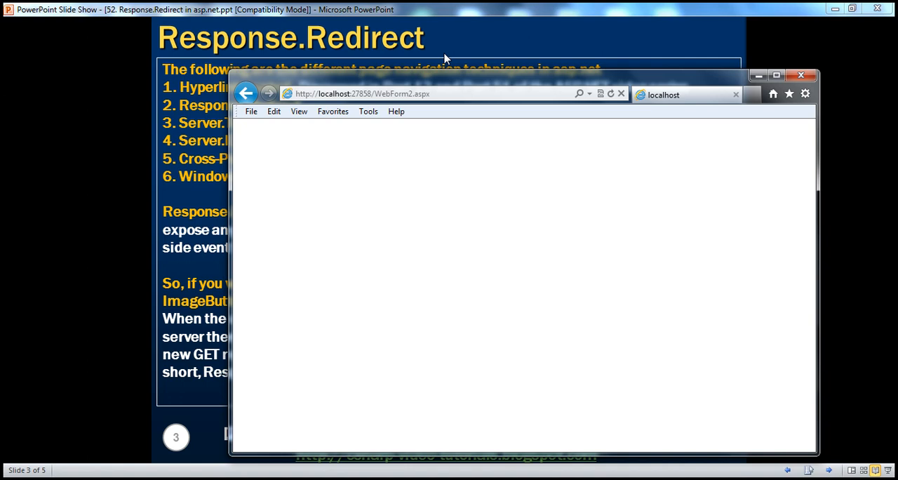
{"action": "left_click", "coordinate": [801, 73]}
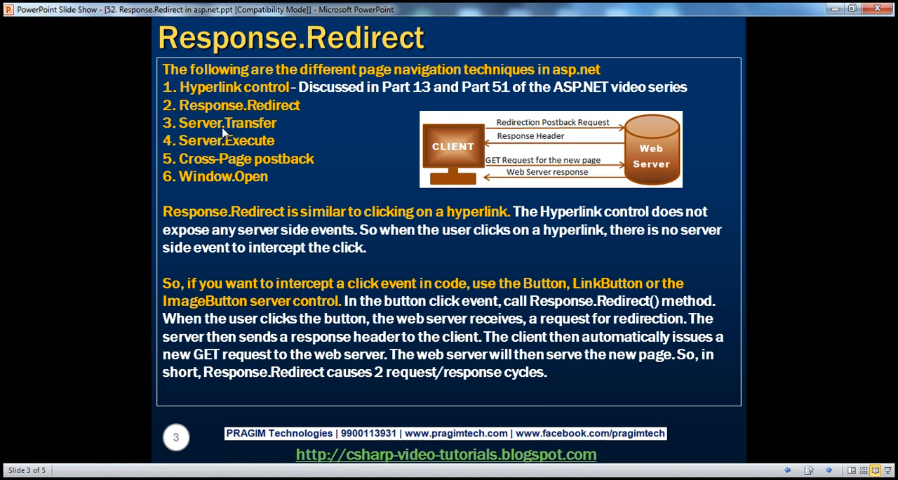
{"action": "mouse_move", "coordinate": [239, 121]}
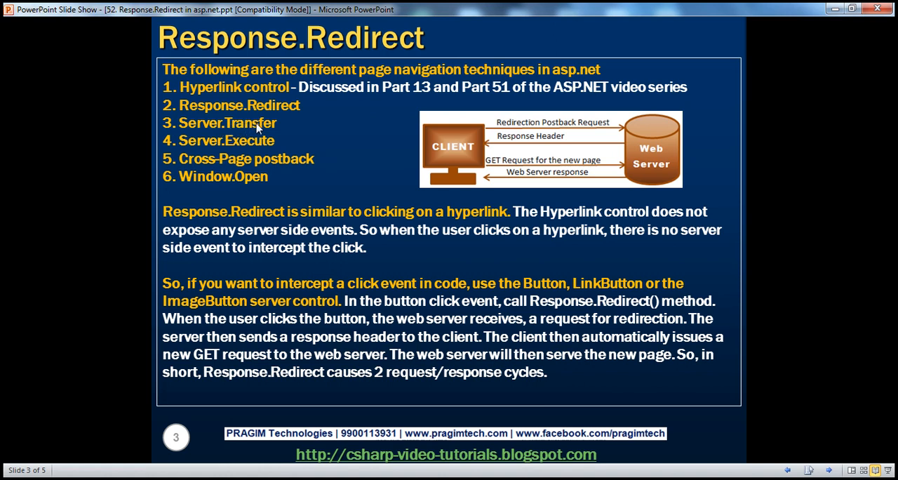
{"action": "mouse_move", "coordinate": [524, 139]}
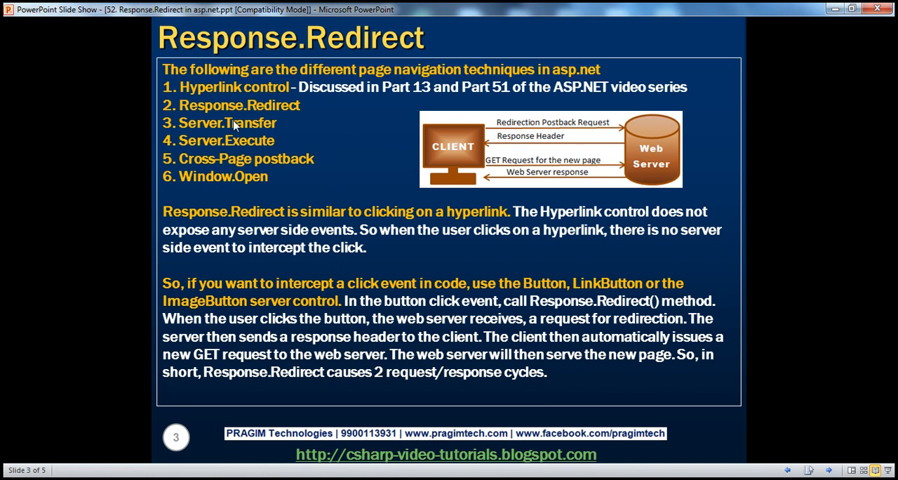
{"action": "mouse_move", "coordinate": [258, 132]}
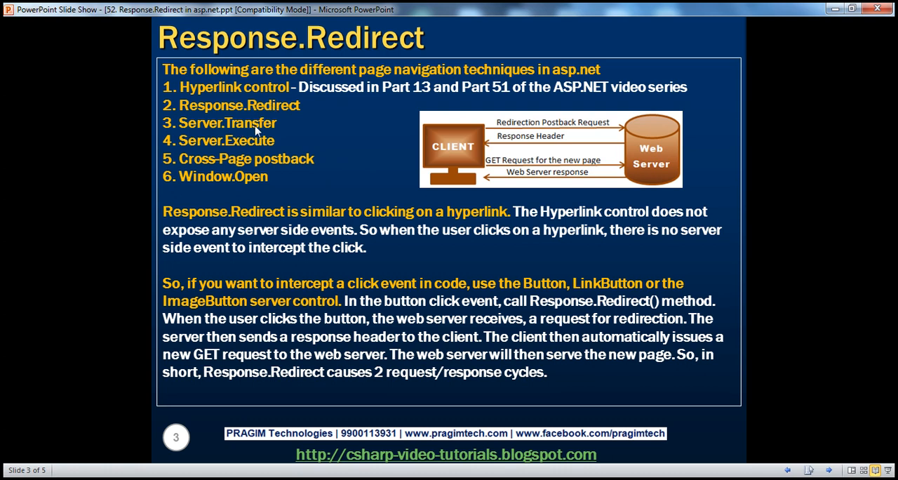
{"action": "mouse_move", "coordinate": [264, 129]}
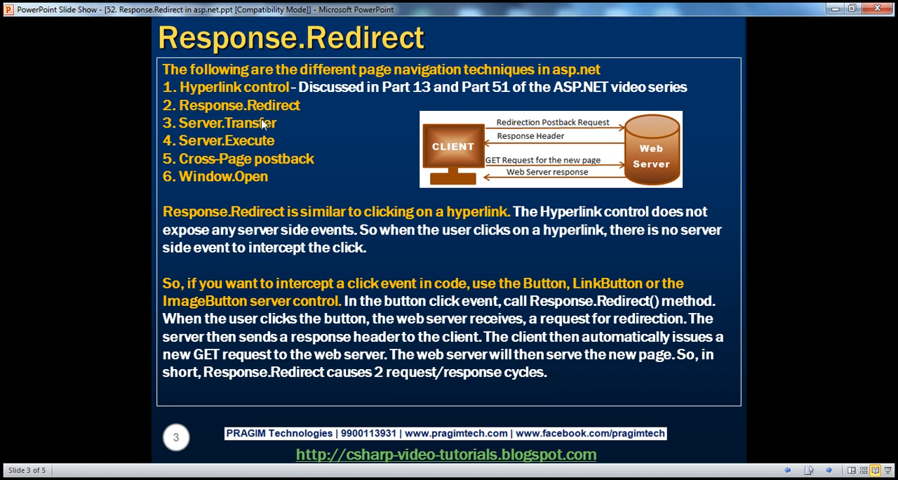
{"action": "mouse_move", "coordinate": [286, 109]}
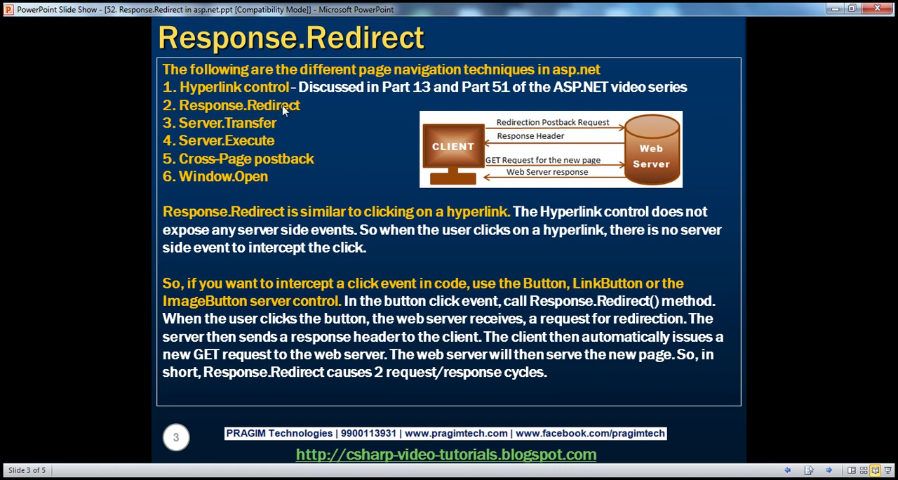
{"action": "mouse_move", "coordinate": [330, 186]}
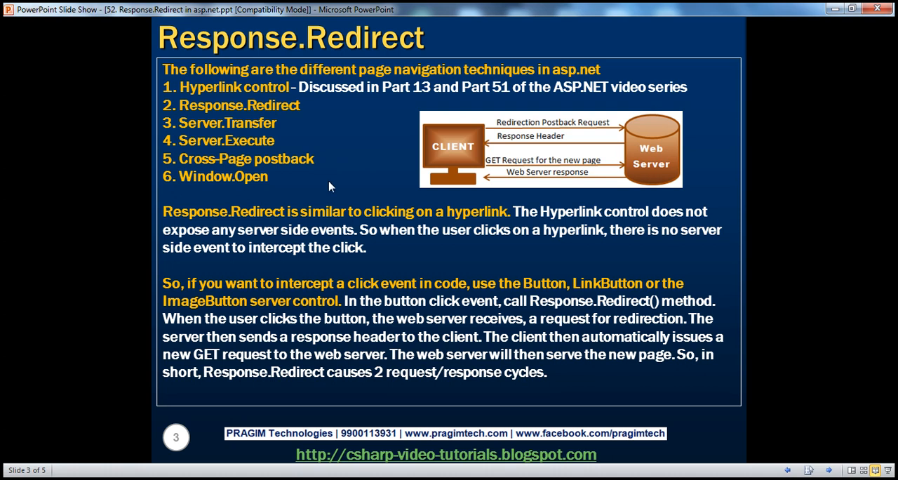
{"action": "mouse_move", "coordinate": [310, 467]}
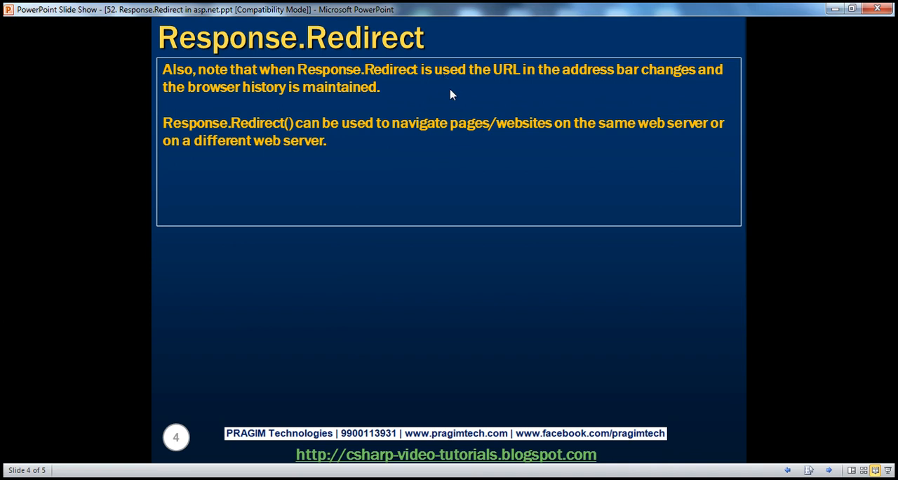
{"action": "mouse_move", "coordinate": [476, 143]}
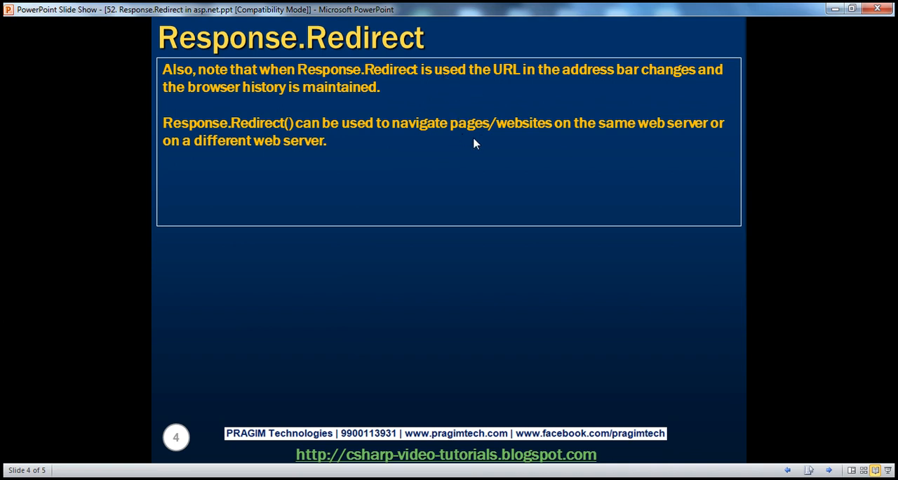
{"action": "mouse_move", "coordinate": [616, 133]}
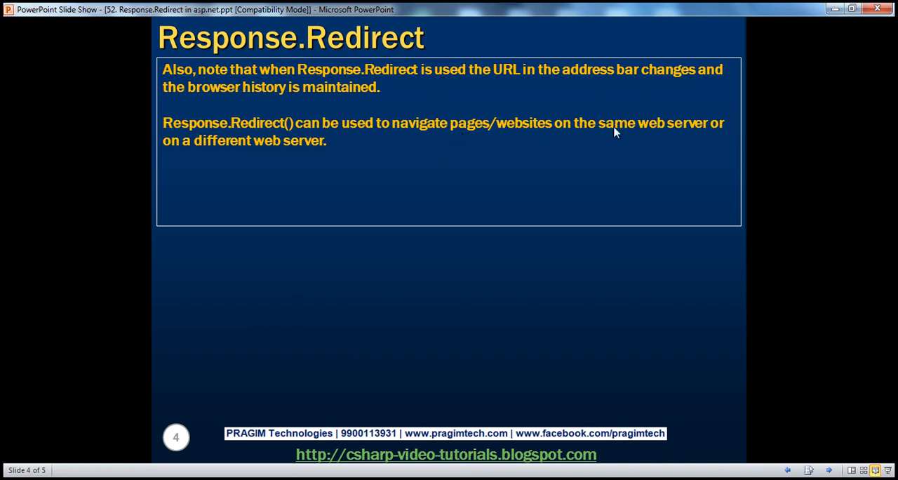
{"action": "mouse_move", "coordinate": [597, 153]}
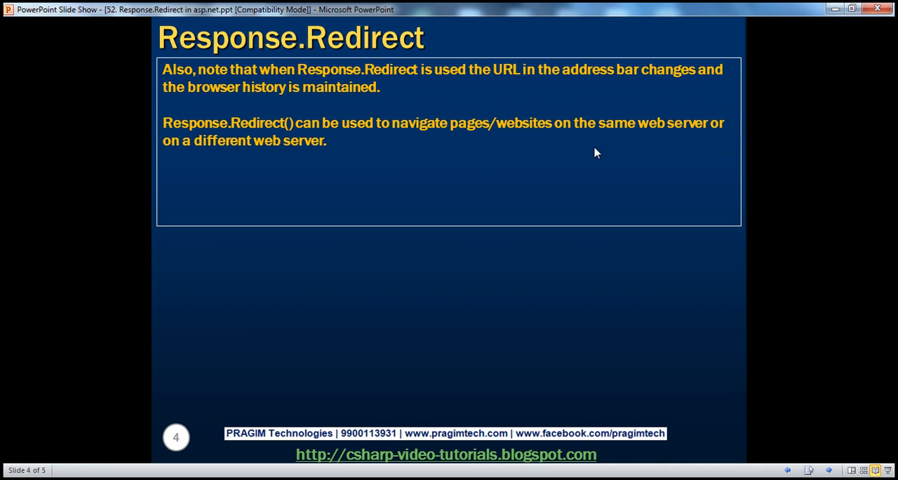
{"action": "mouse_move", "coordinate": [297, 334]}
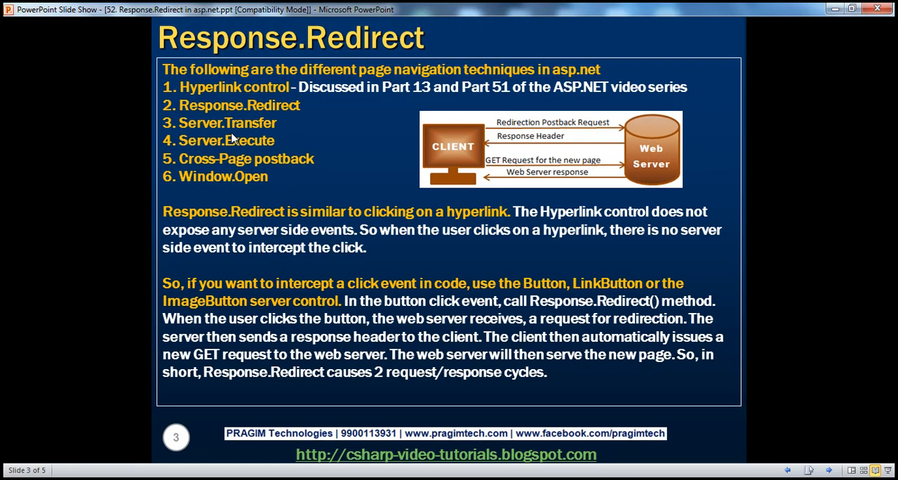
{"action": "mouse_move", "coordinate": [246, 138]}
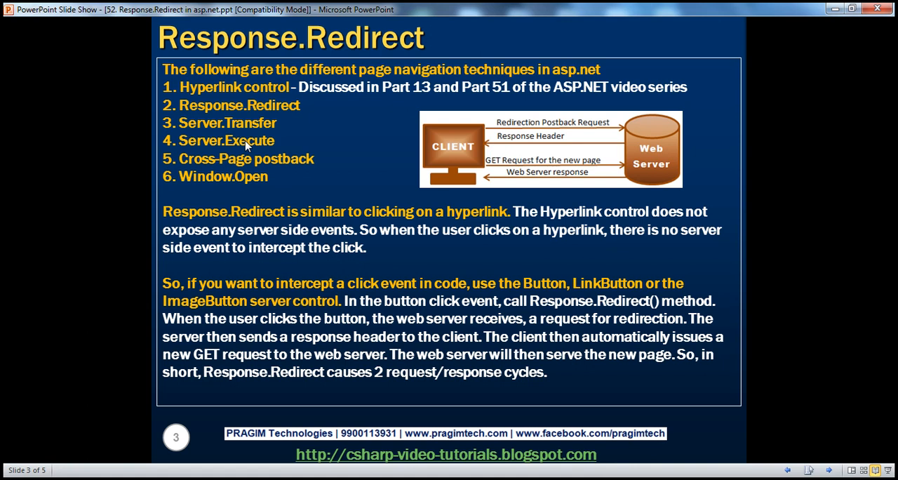
{"action": "mouse_move", "coordinate": [258, 131]}
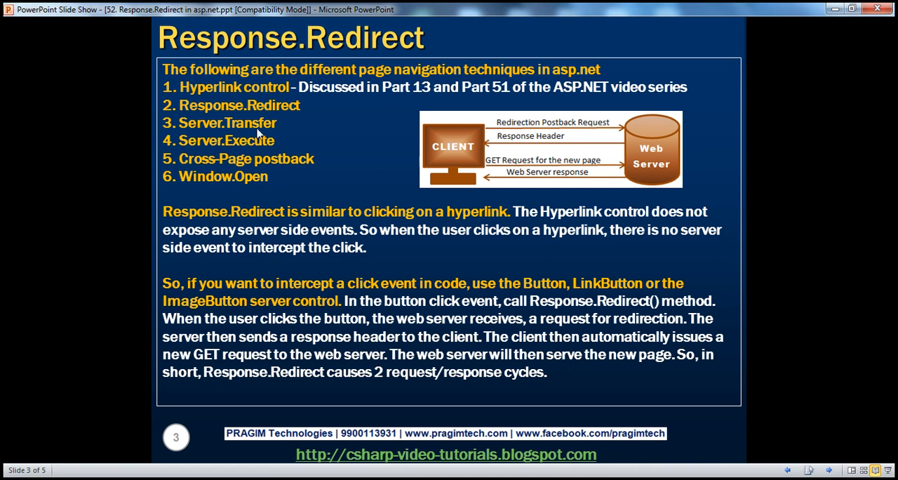
{"action": "mouse_move", "coordinate": [285, 142]}
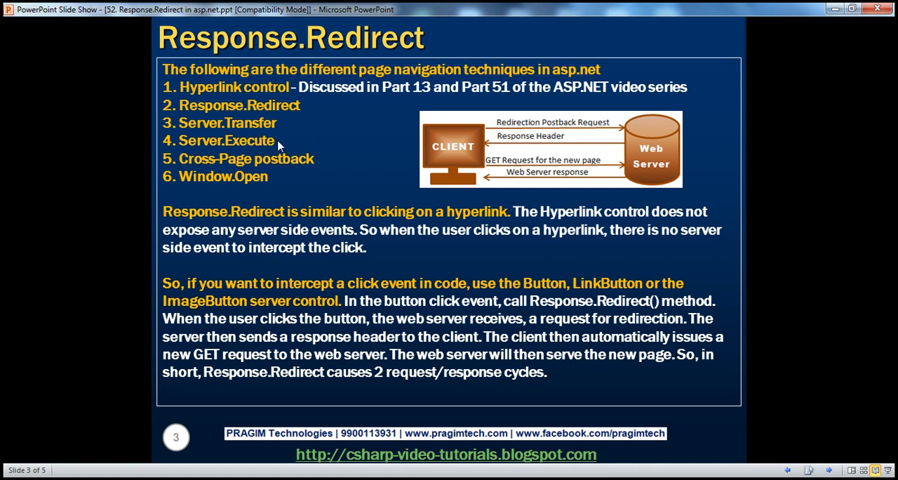
{"action": "mouse_move", "coordinate": [243, 147]}
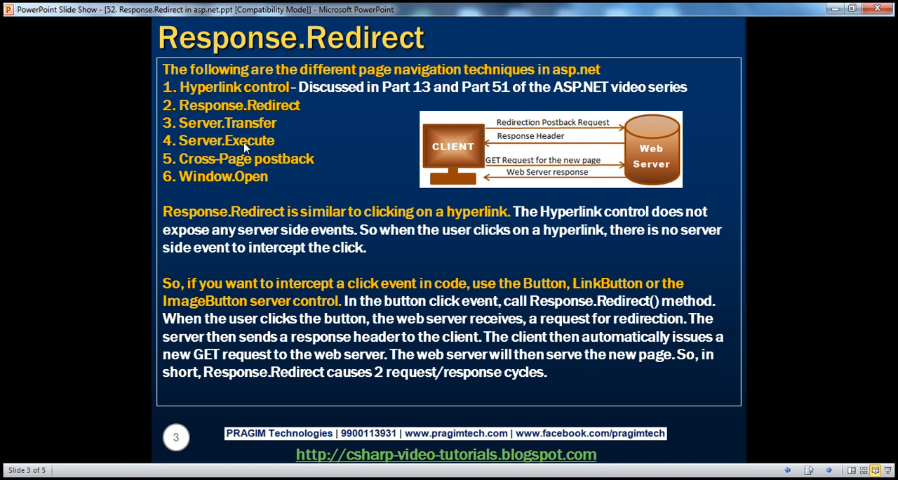
{"action": "mouse_move", "coordinate": [255, 108]}
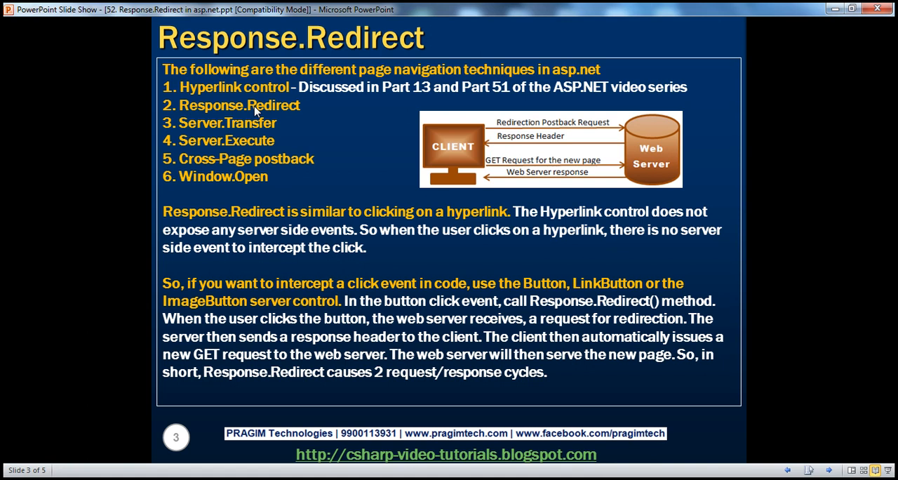
{"action": "mouse_move", "coordinate": [316, 171]}
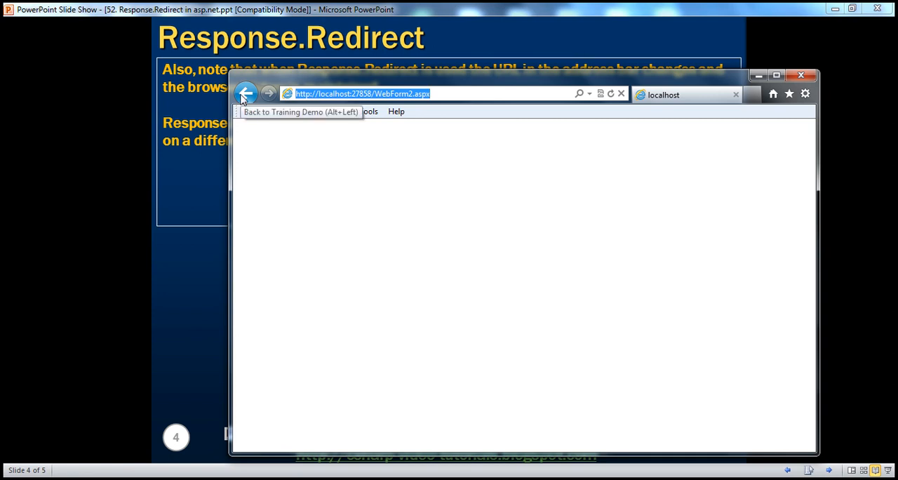
Go back from WebForm2.aspx to WebForm1.aspx, the Training Demo page with its Button.
{"action": "left_click", "coordinate": [250, 94]}
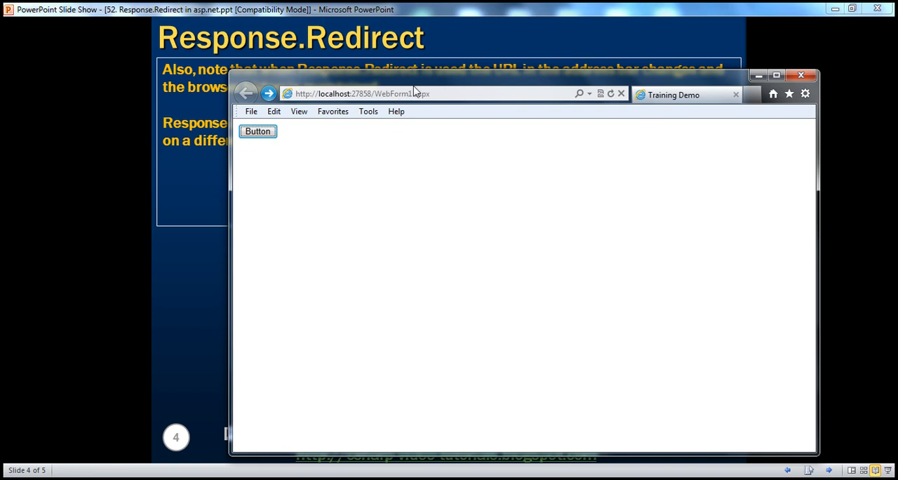
{"action": "mouse_move", "coordinate": [436, 112]}
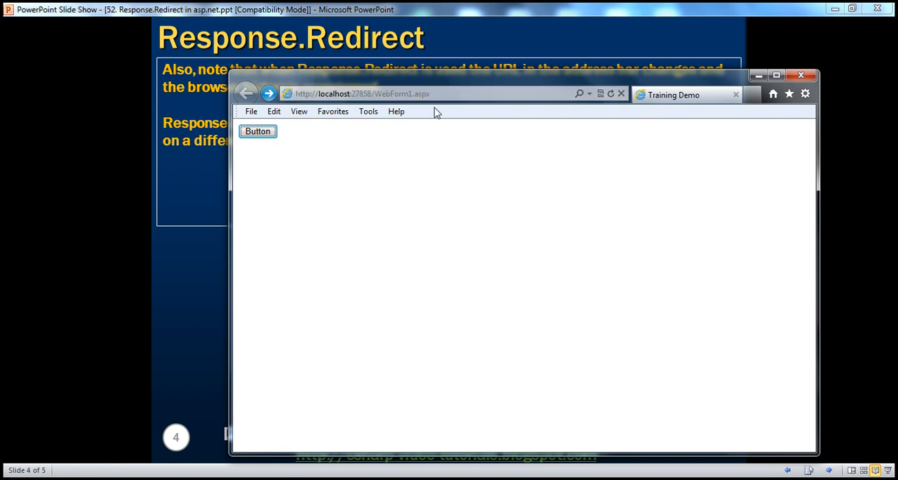
{"action": "mouse_move", "coordinate": [186, 229]}
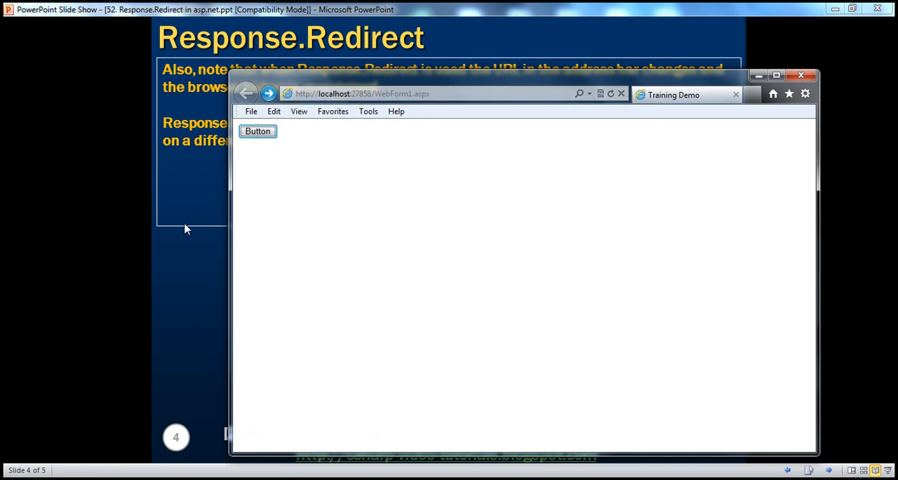